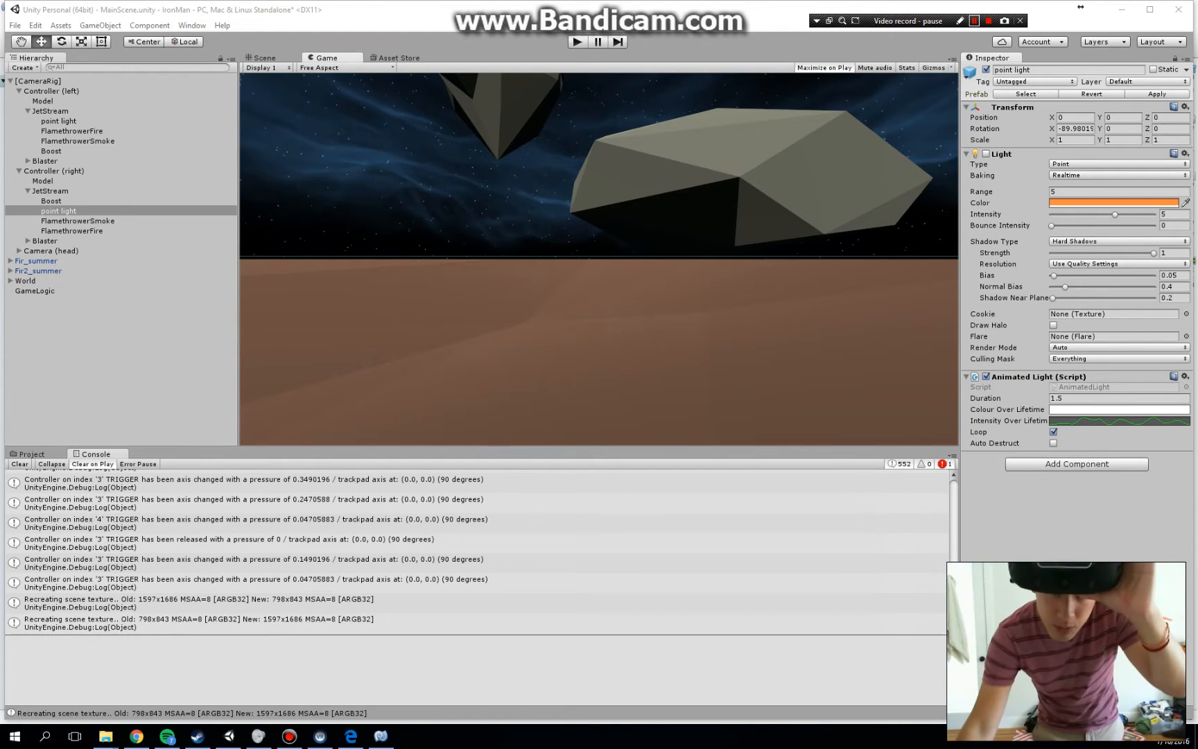
pyautogui.click(972, 21)
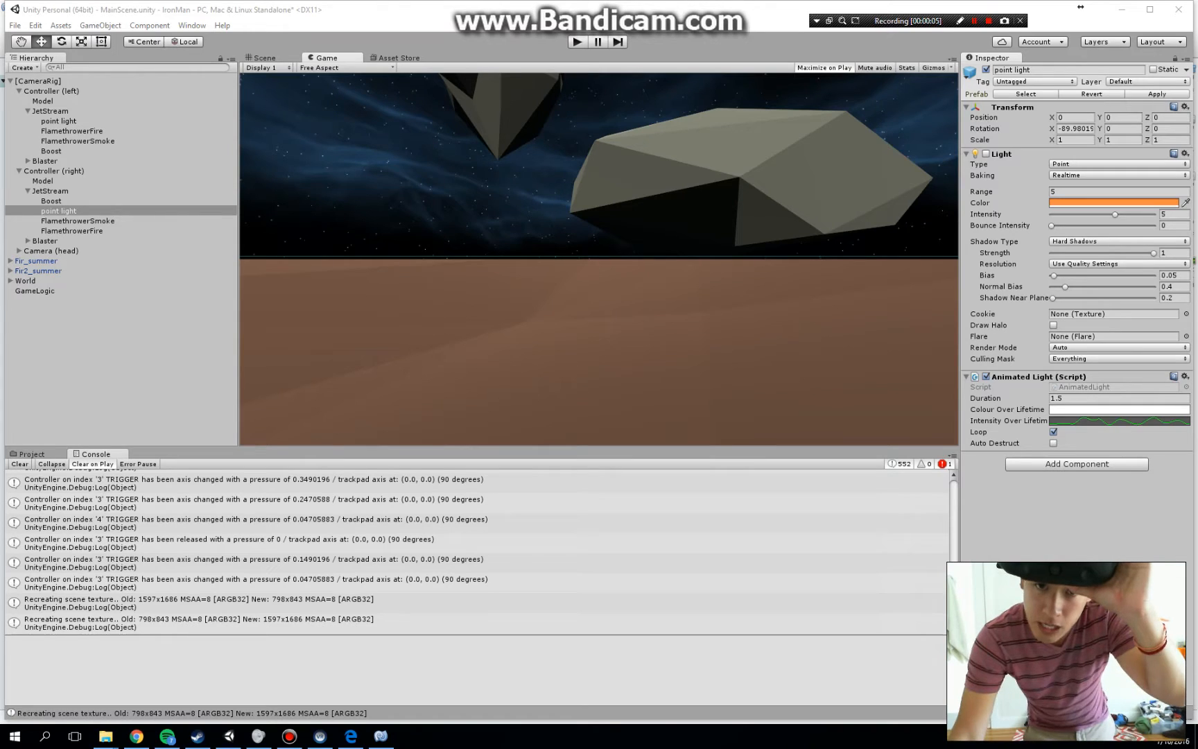